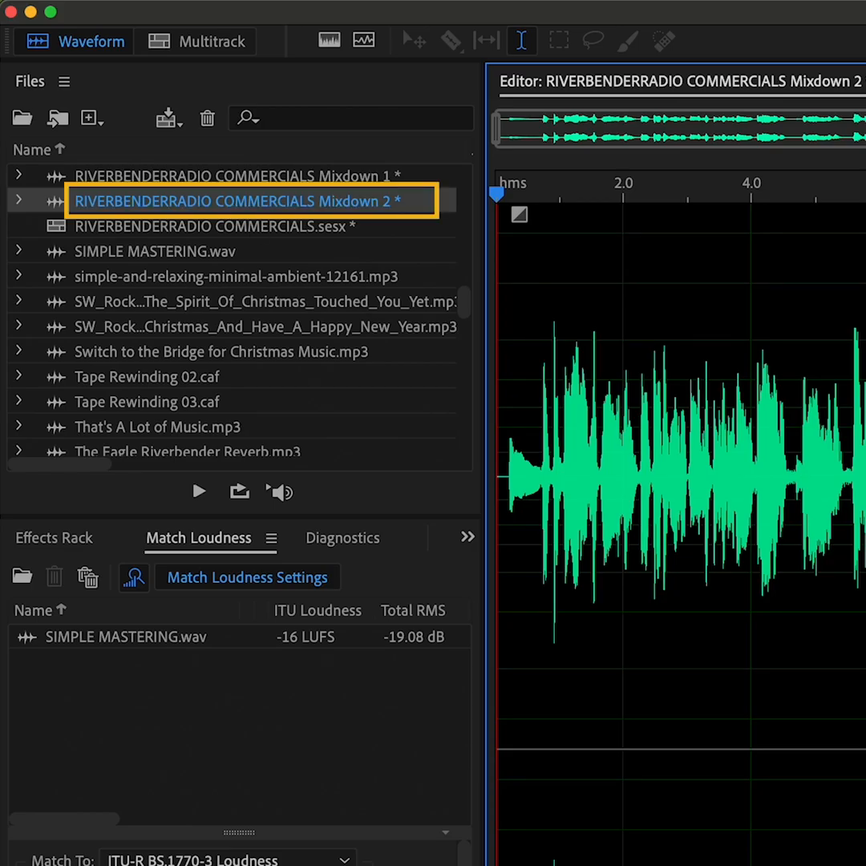
# Step: Bring up the Mastering effect on the RIVERBENDERRADIO COMMERCIALS Mixdown 2 waveform
pyautogui.click(74, 42)
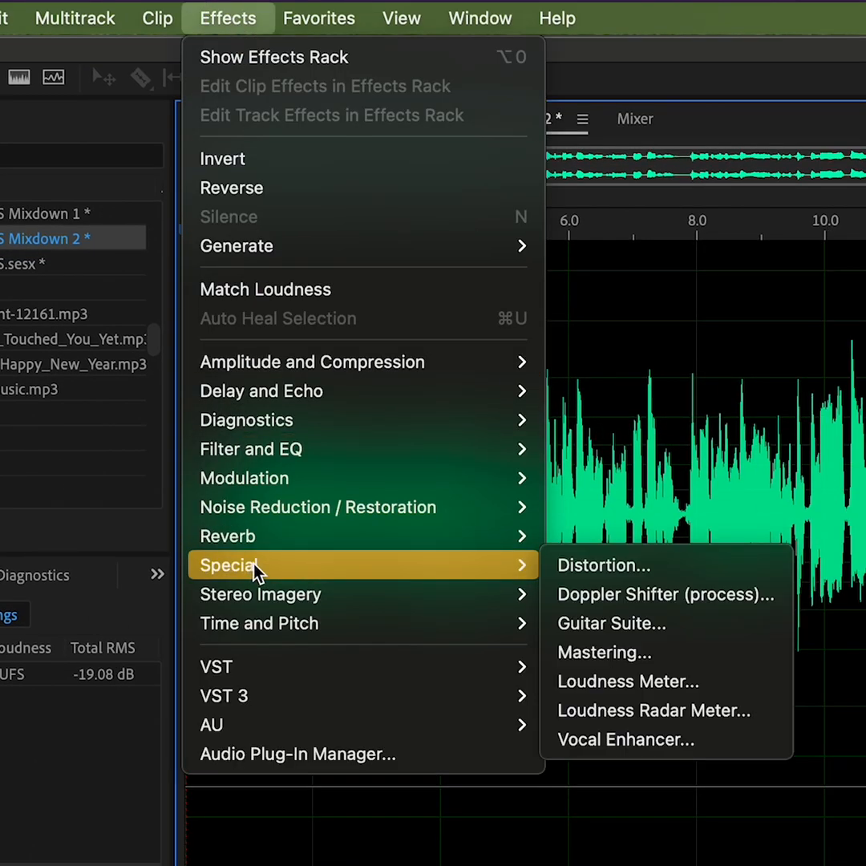
pyautogui.click(603, 653)
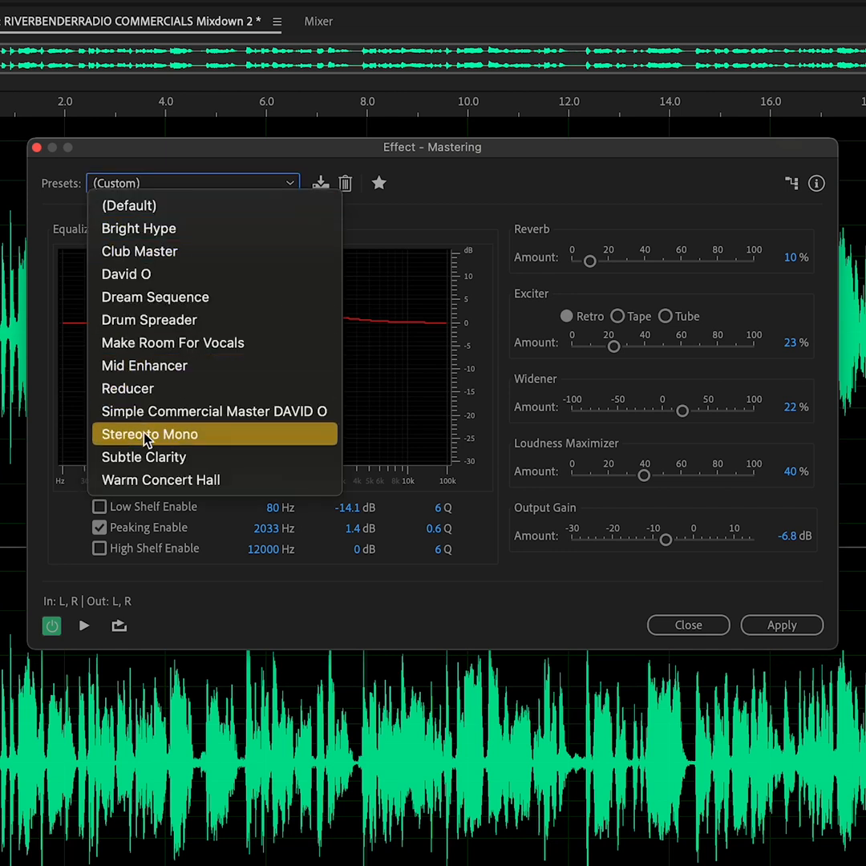
# Step: Load Subtle Clarity: 20% reverb, 15% exciter, 30% widener, 15% loudness maximizer, 0 dB gain
pyautogui.click(144, 456)
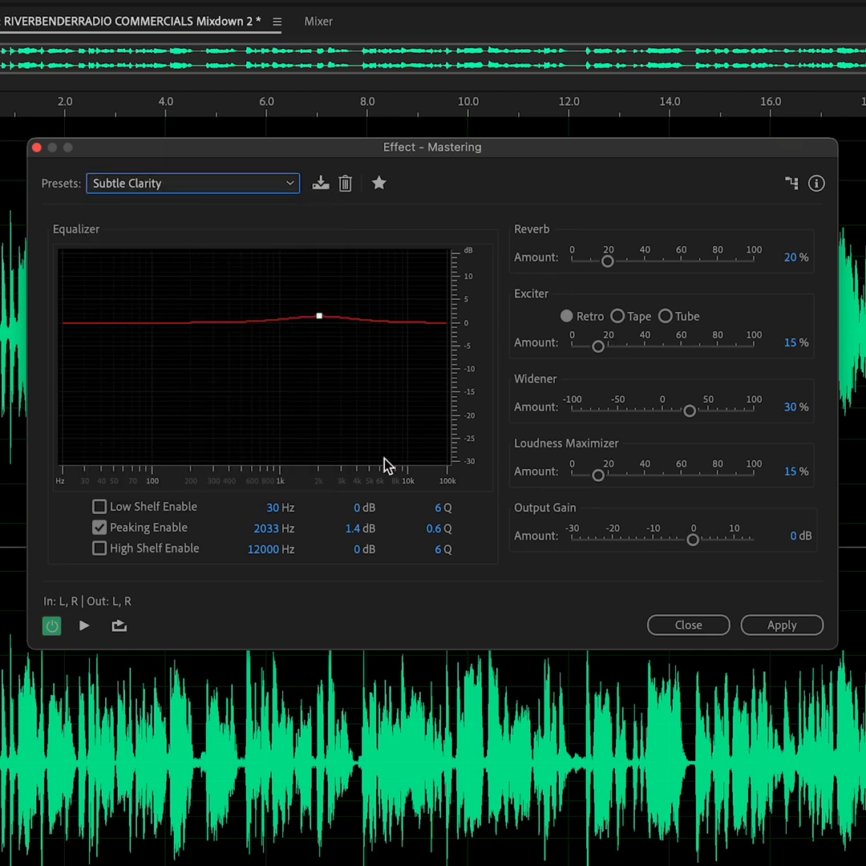
pyautogui.moveTo(808, 596)
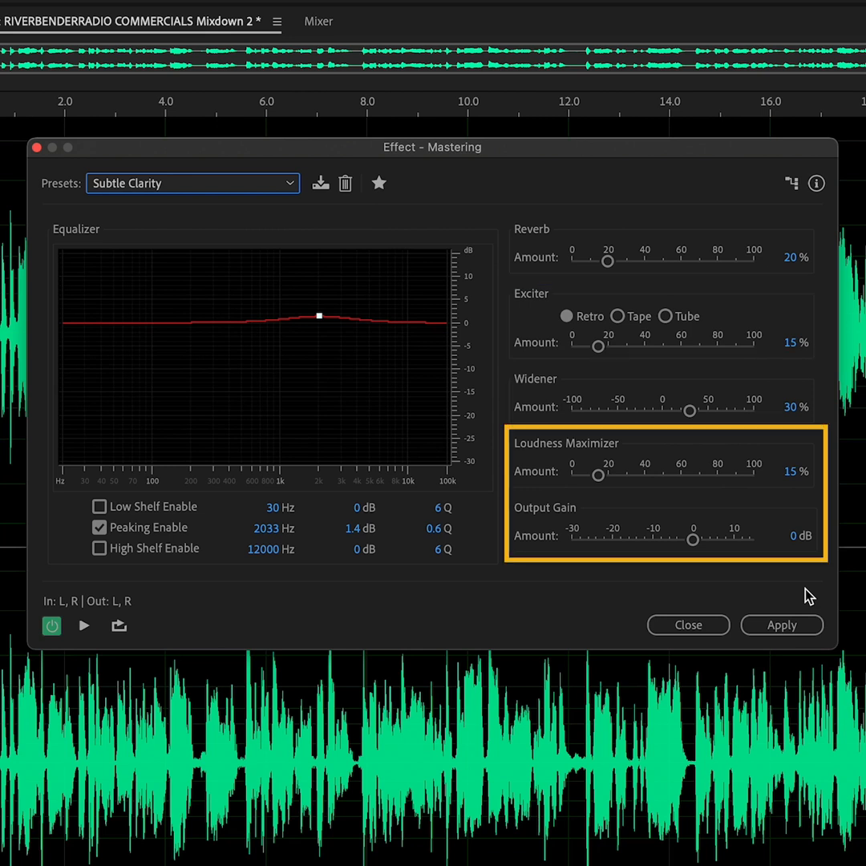
# Step: Apply the Subtle Clarity mastering to the stereo commercials mixdown
pyautogui.click(781, 625)
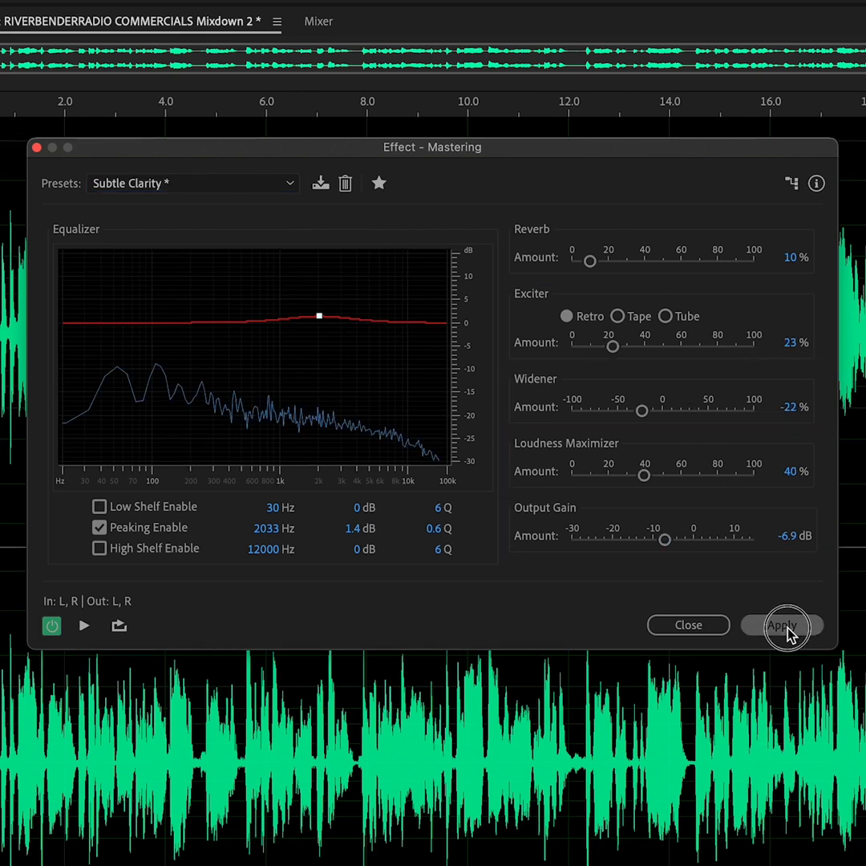
pyautogui.click(783, 625)
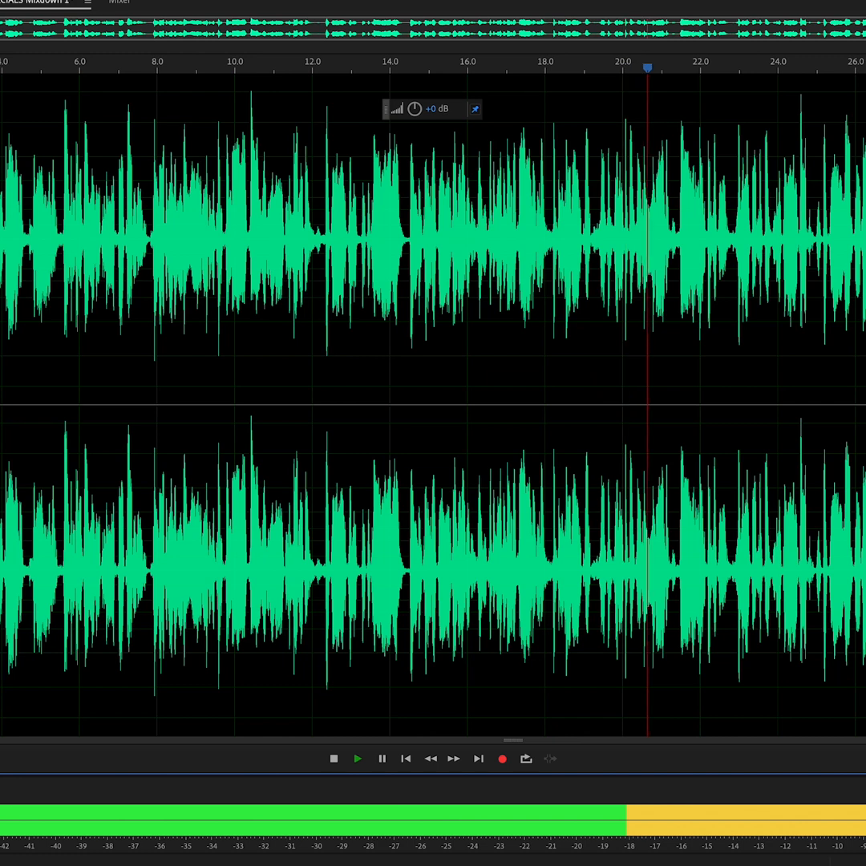